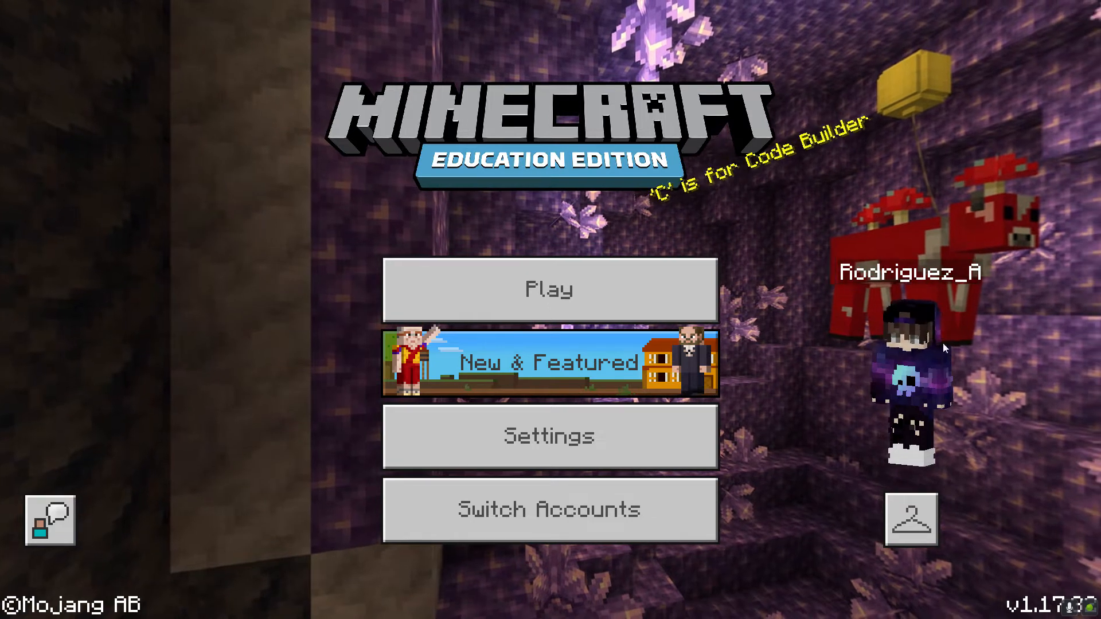
Step: Browse the skin chooser in Minecraft and return to the main menu
click(911, 519)
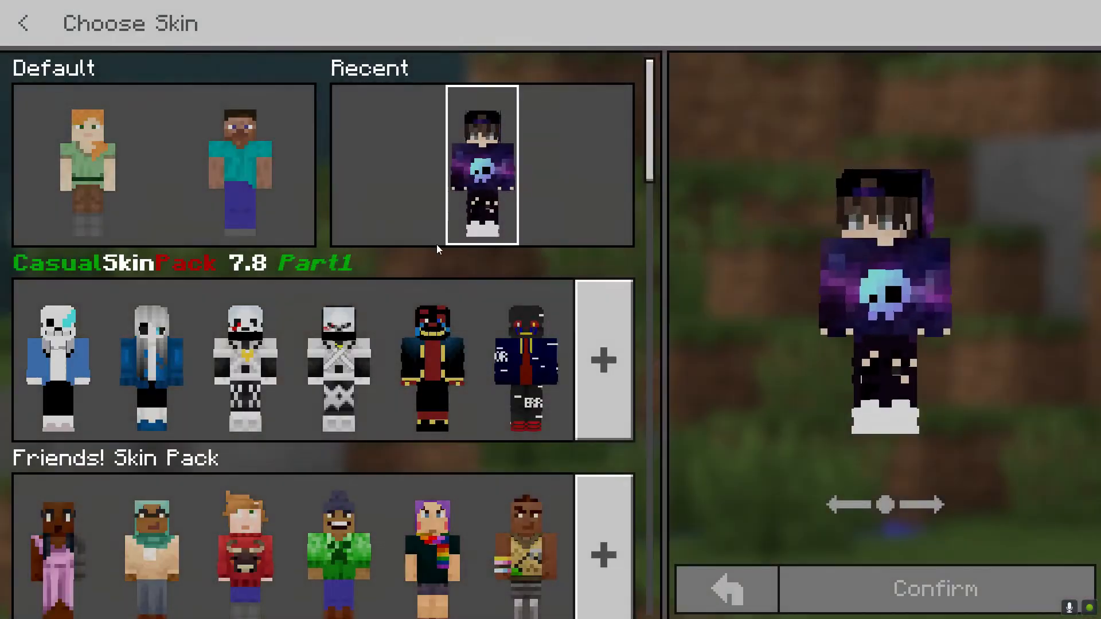
scroll(down, 3)
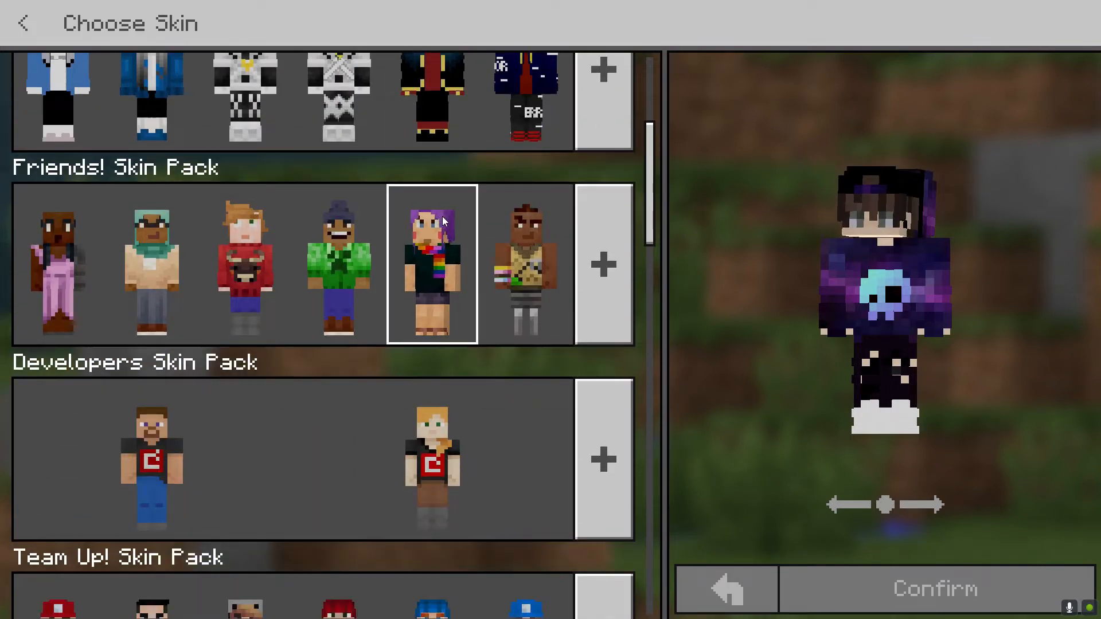
scroll(down, 3)
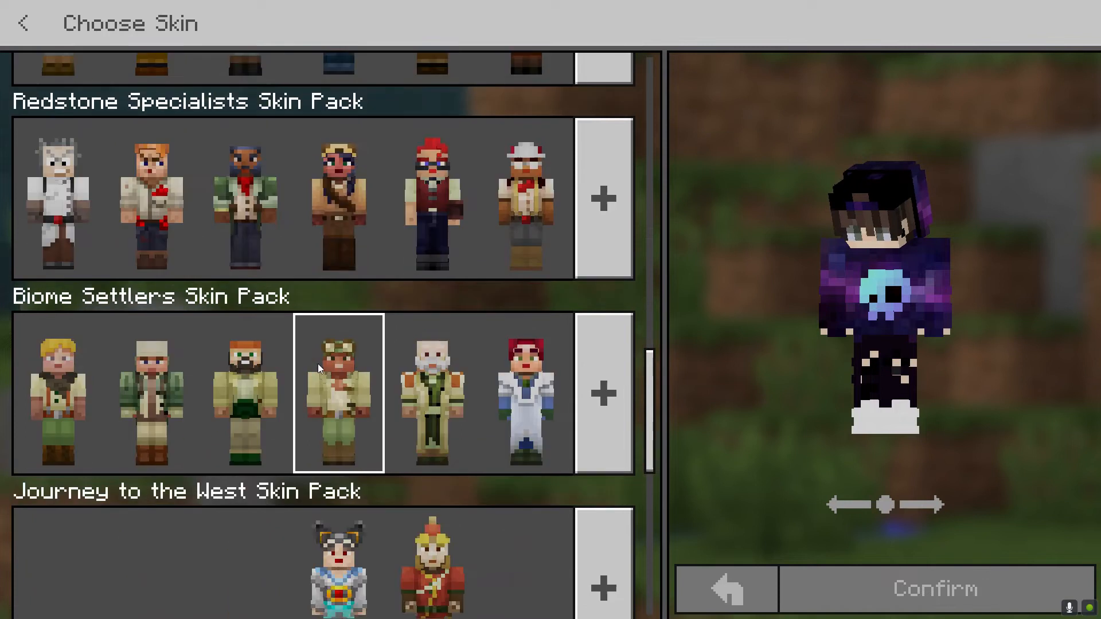
scroll(down, 3)
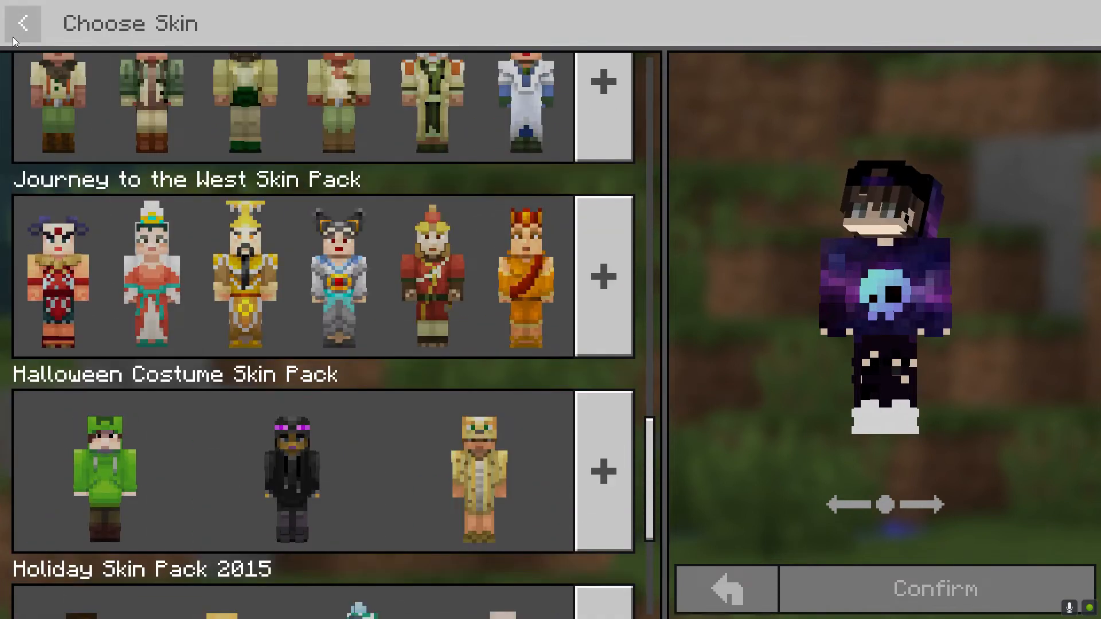
click(25, 22)
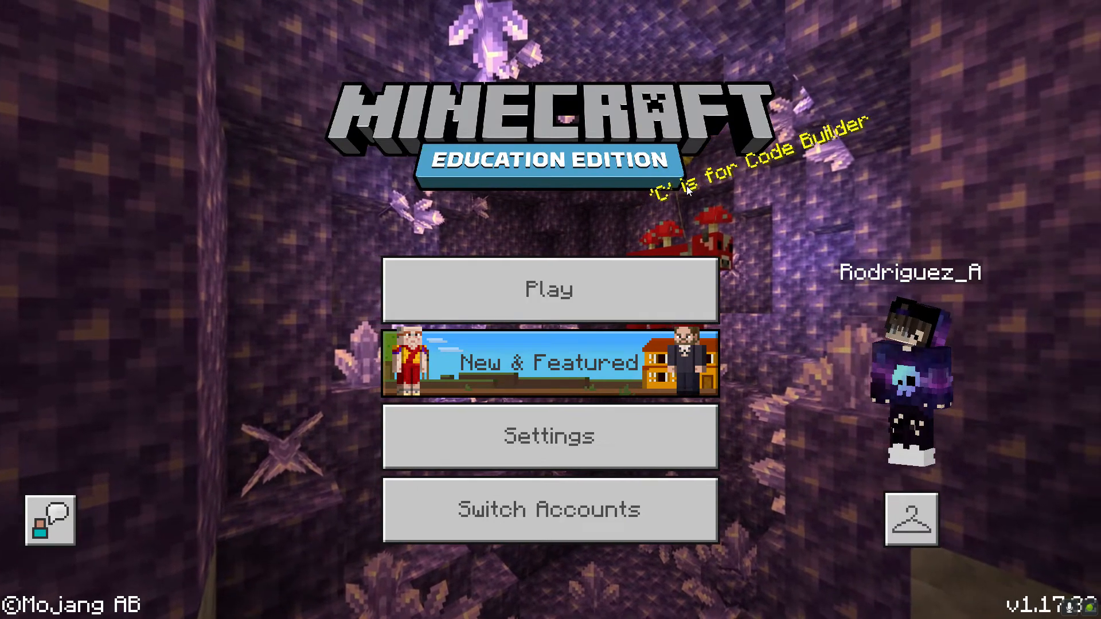
mouse_move(679, 397)
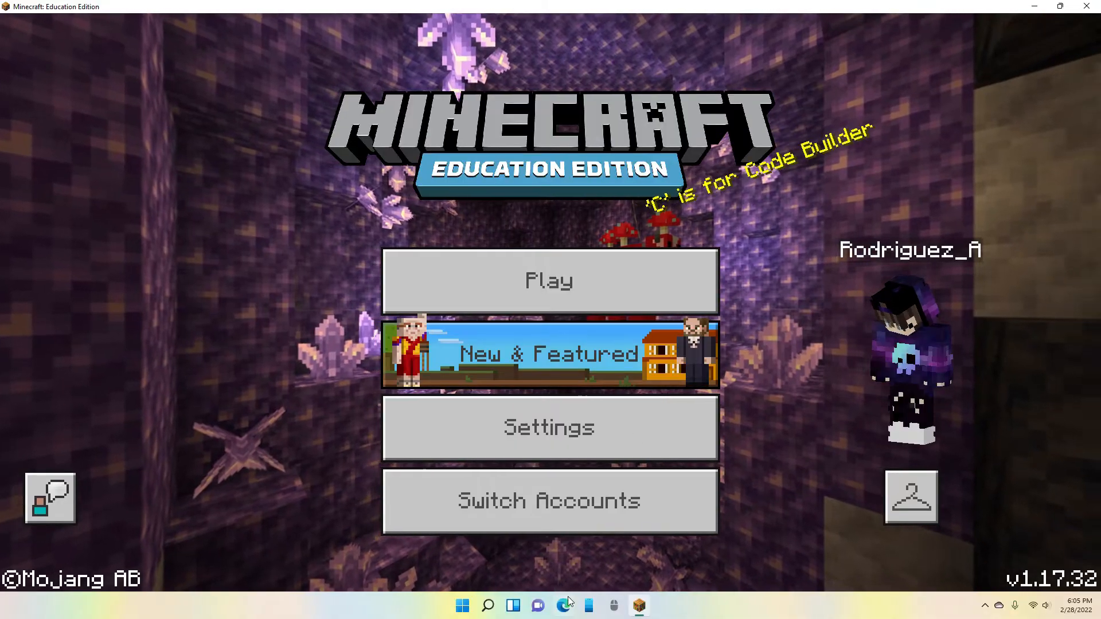
Step: Launch Microsoft Edge and enter MC-addons.com in the address bar
click(568, 604)
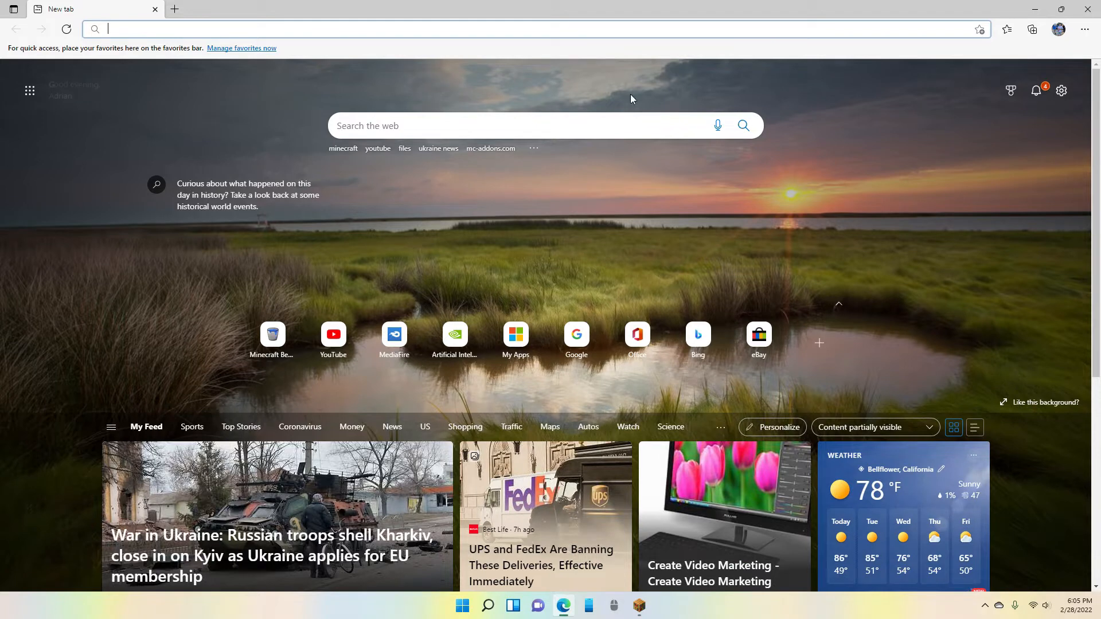
scroll(down, 3)
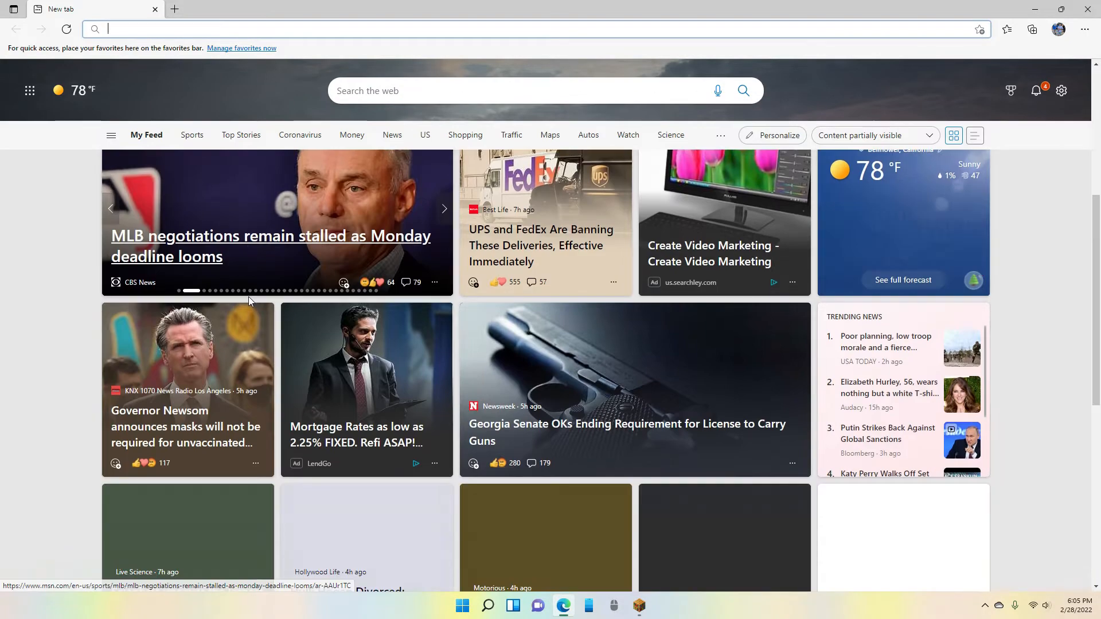
scroll(down, 3)
text(MC)
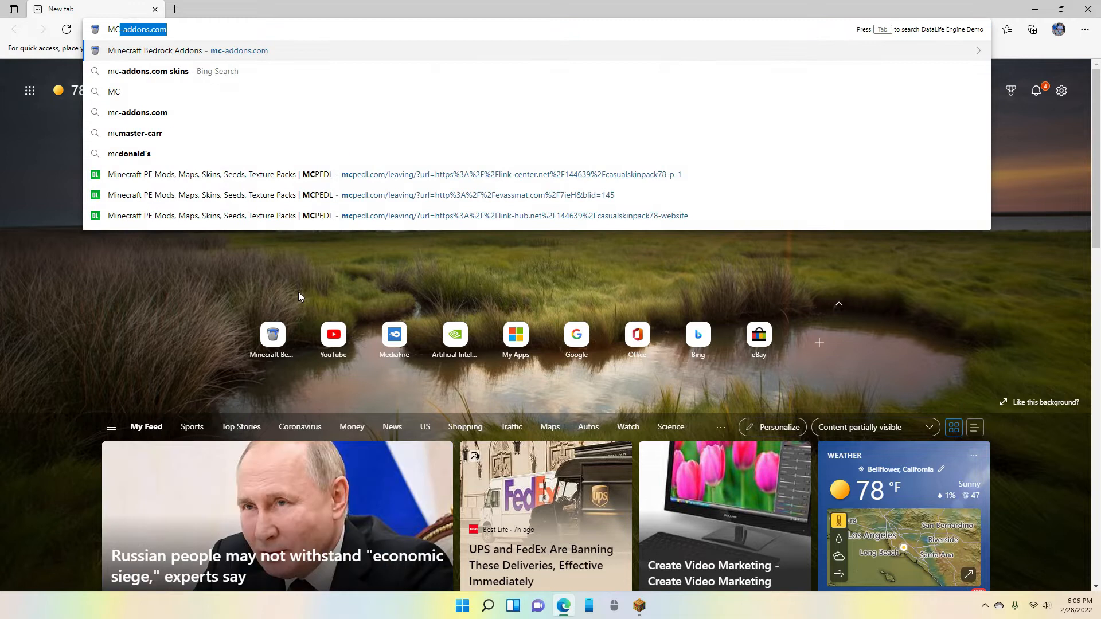
text(-addons.com)
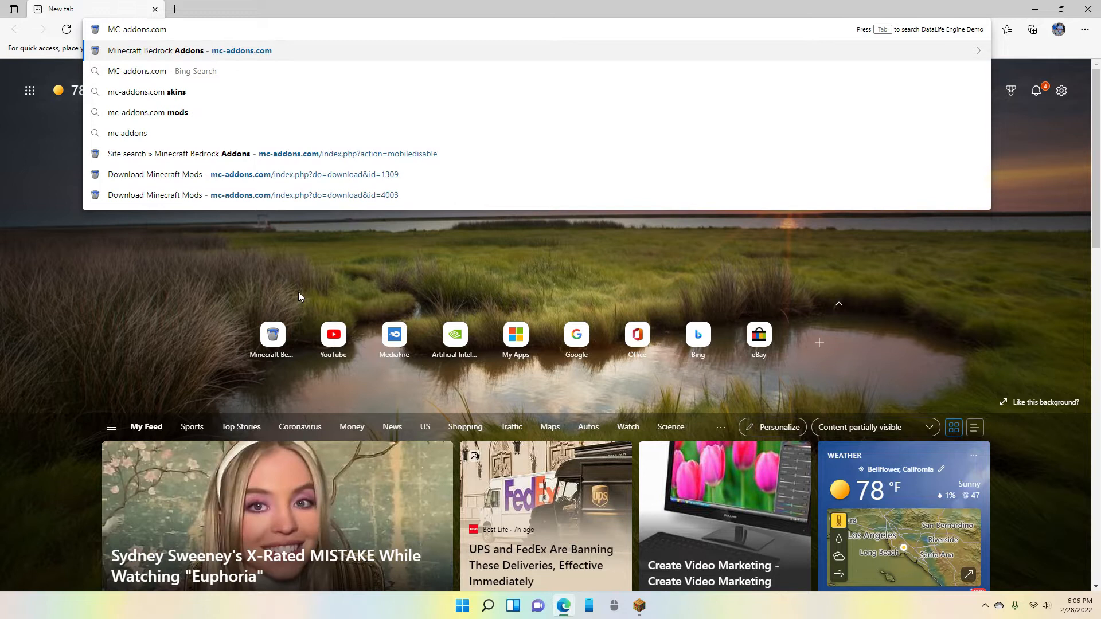
Step: Load the MC-Addons.com home page and scroll through its latest add-ons
click(183, 50)
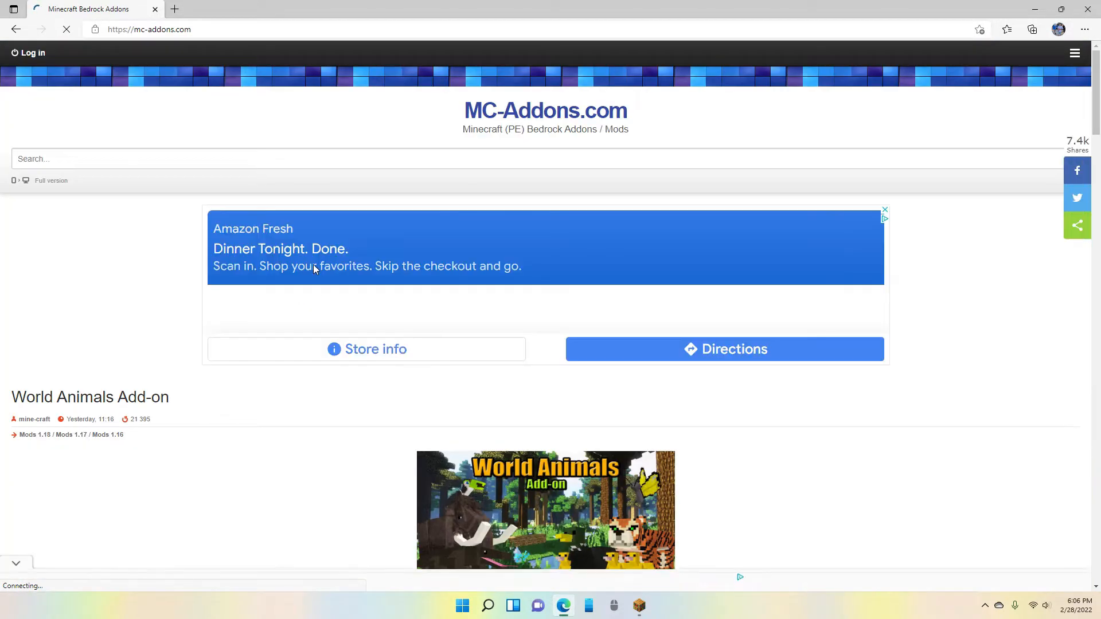
scroll(down, 3)
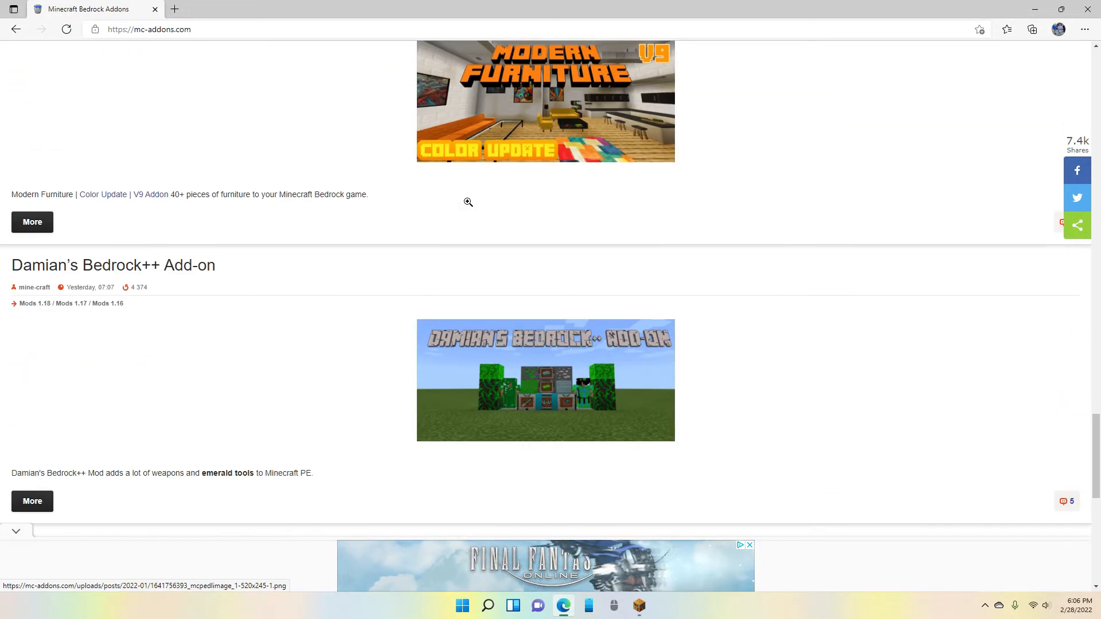
scroll(down, 3)
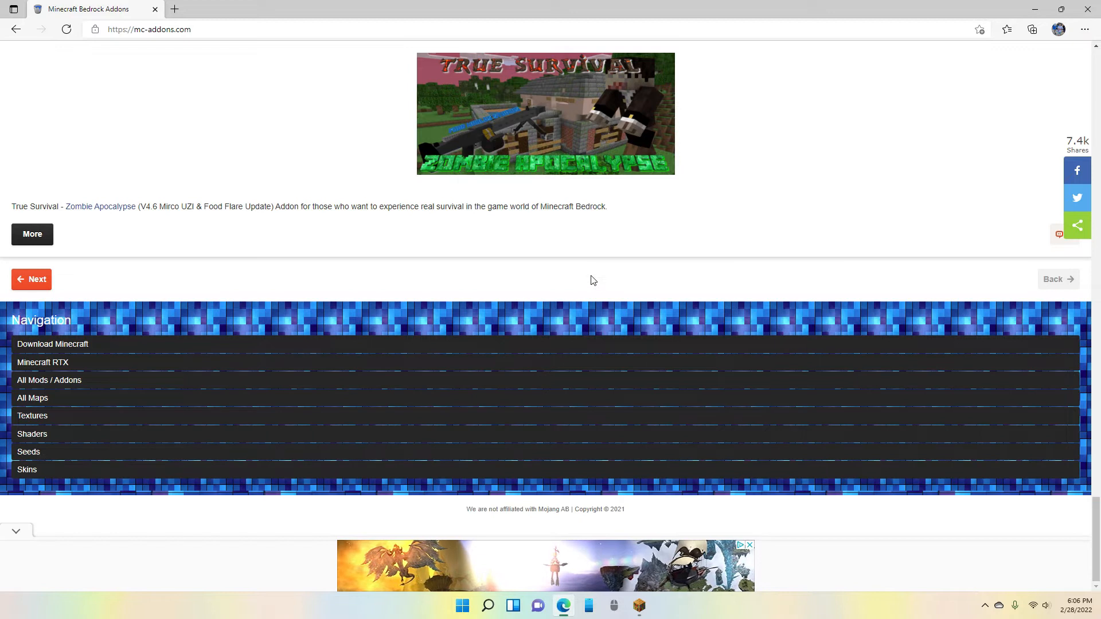
mouse_move(25, 477)
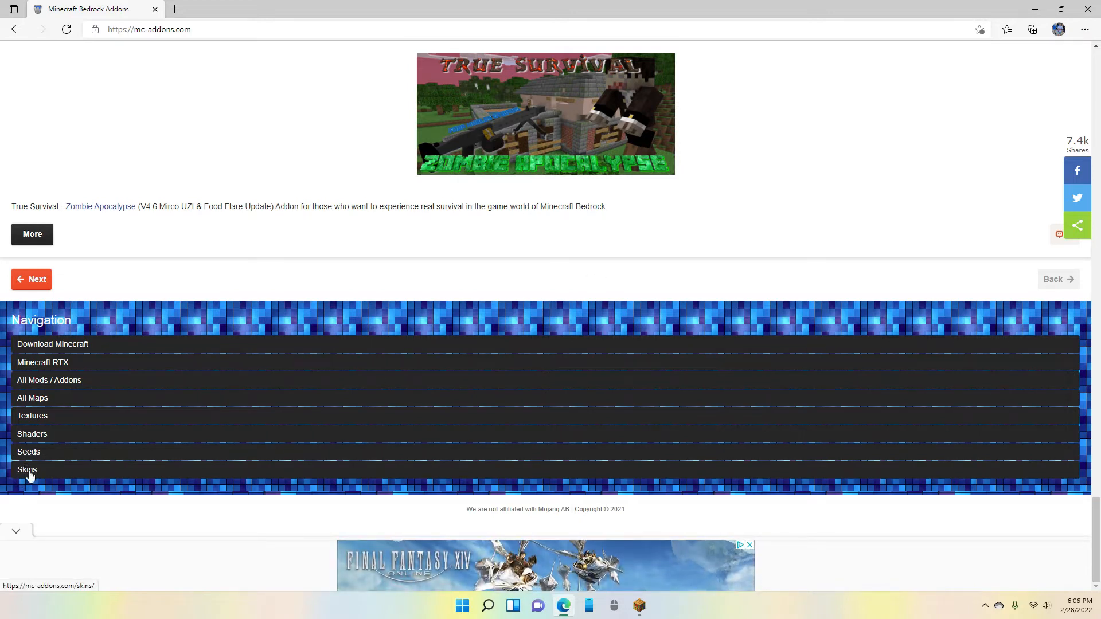
mouse_move(96, 396)
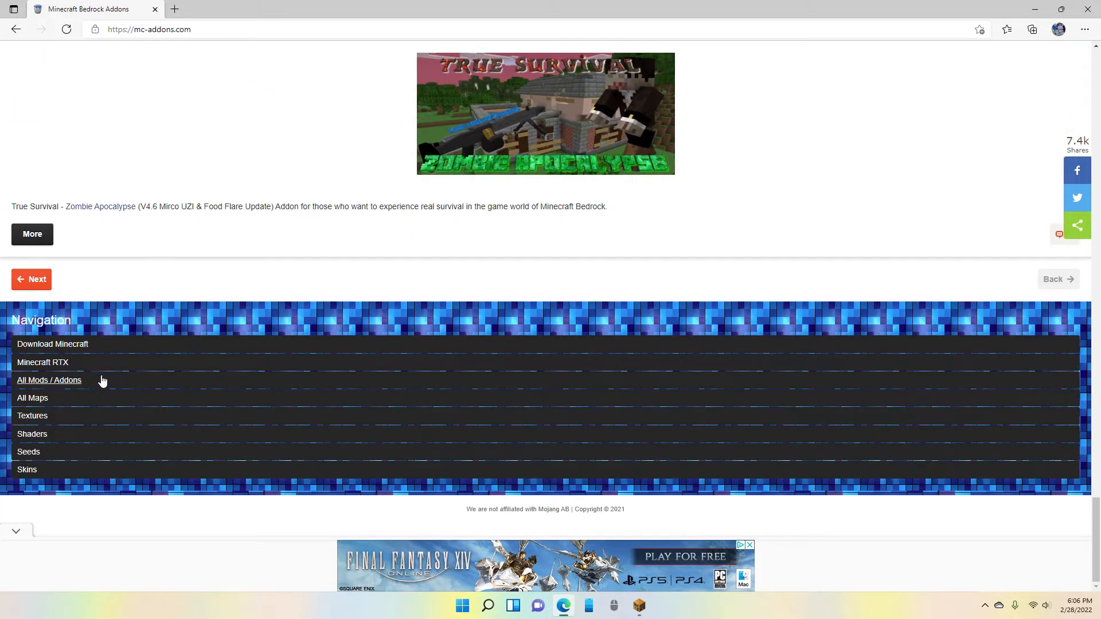
mouse_move(32, 463)
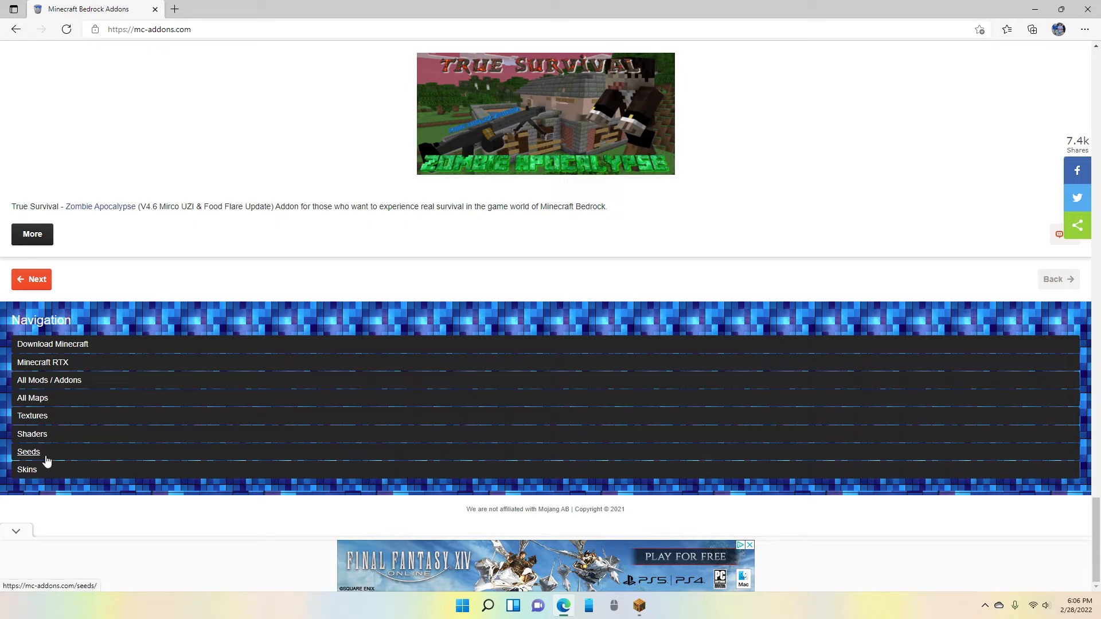
Step: Go to the site's skins and skin packs section and move to the next page
click(26, 470)
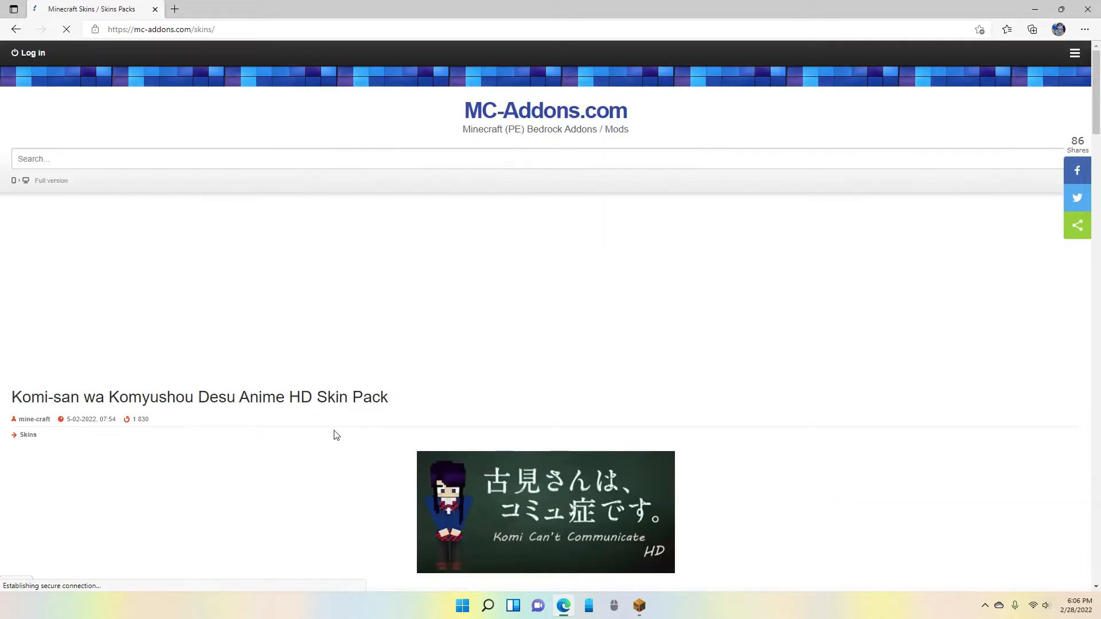
scroll(down, 3)
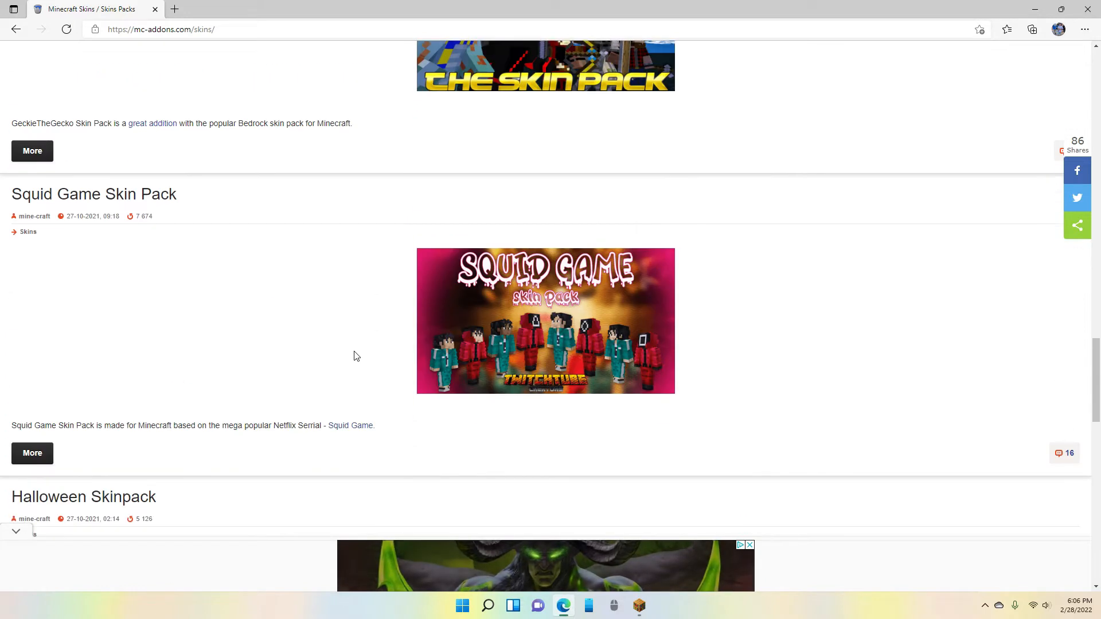
scroll(down, 3)
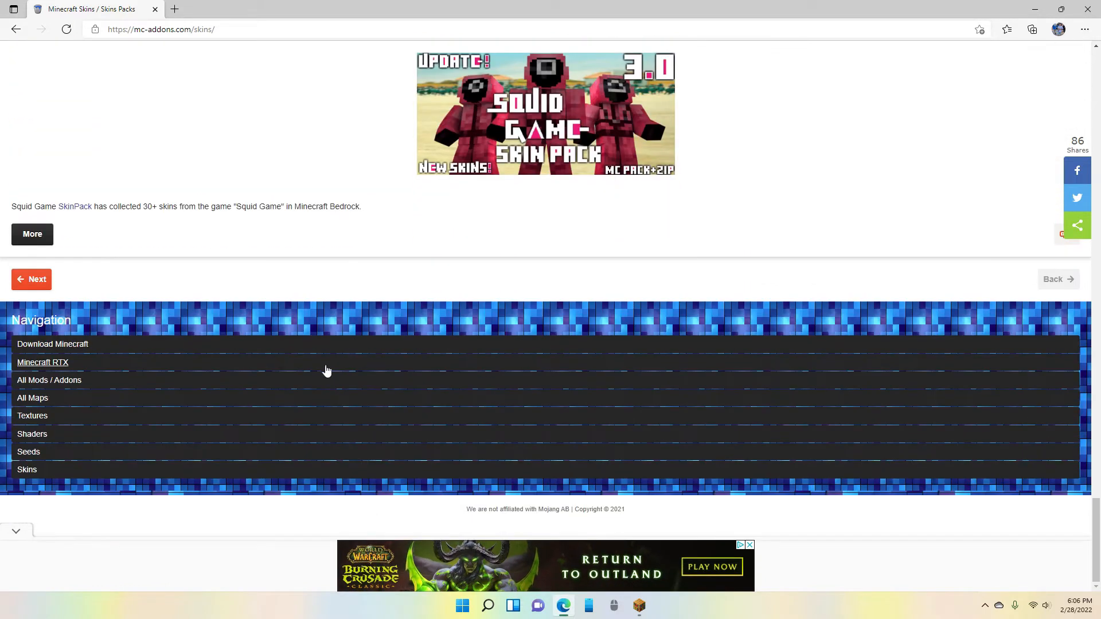
click(31, 278)
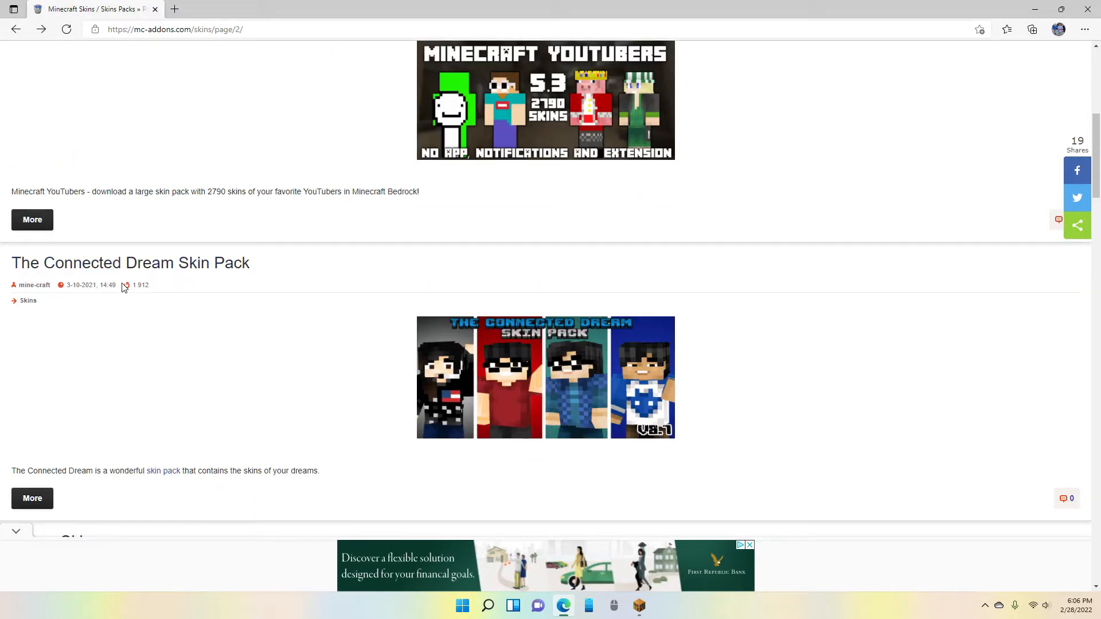
Step: Scroll the Minecraft YouTubers pack page down to its mcpack and zip download links
scroll(up, 3)
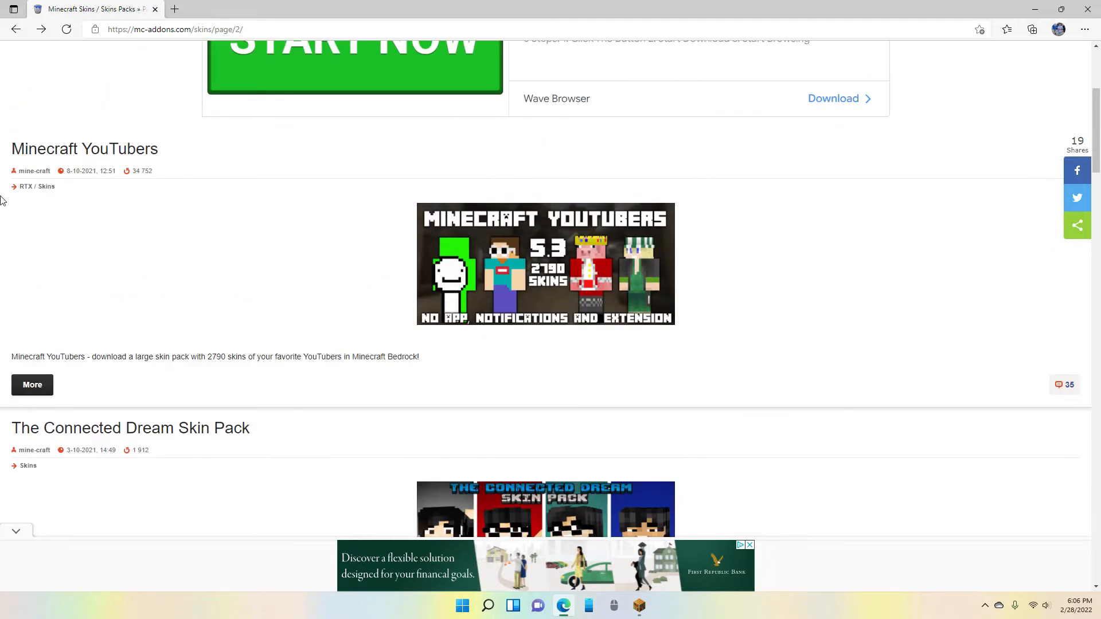
mouse_move(21, 359)
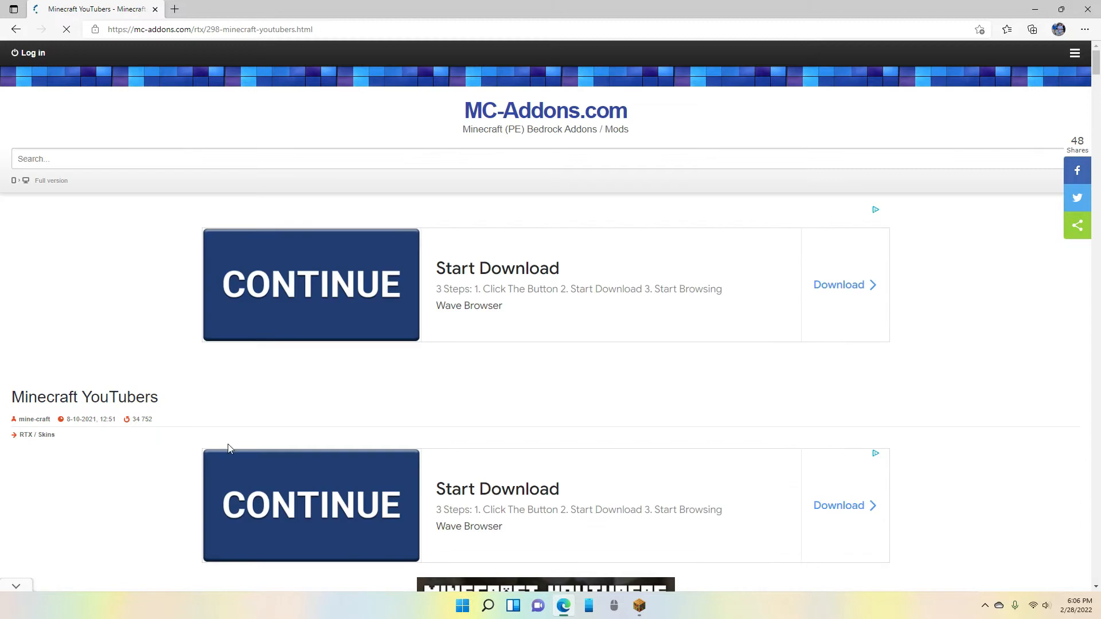
scroll(down, 3)
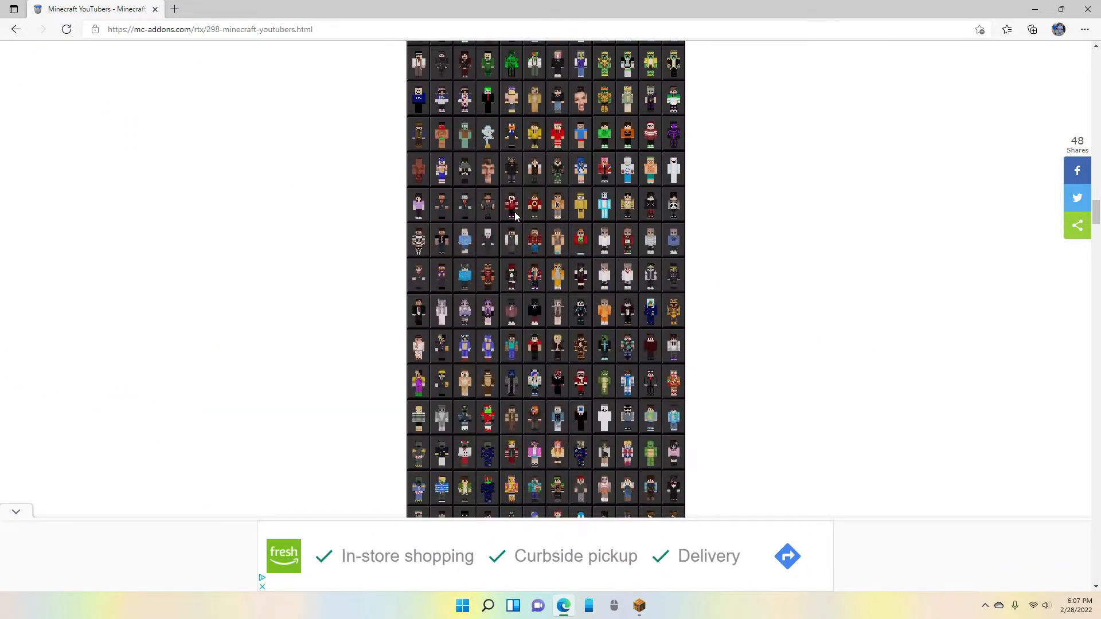
scroll(down, 3)
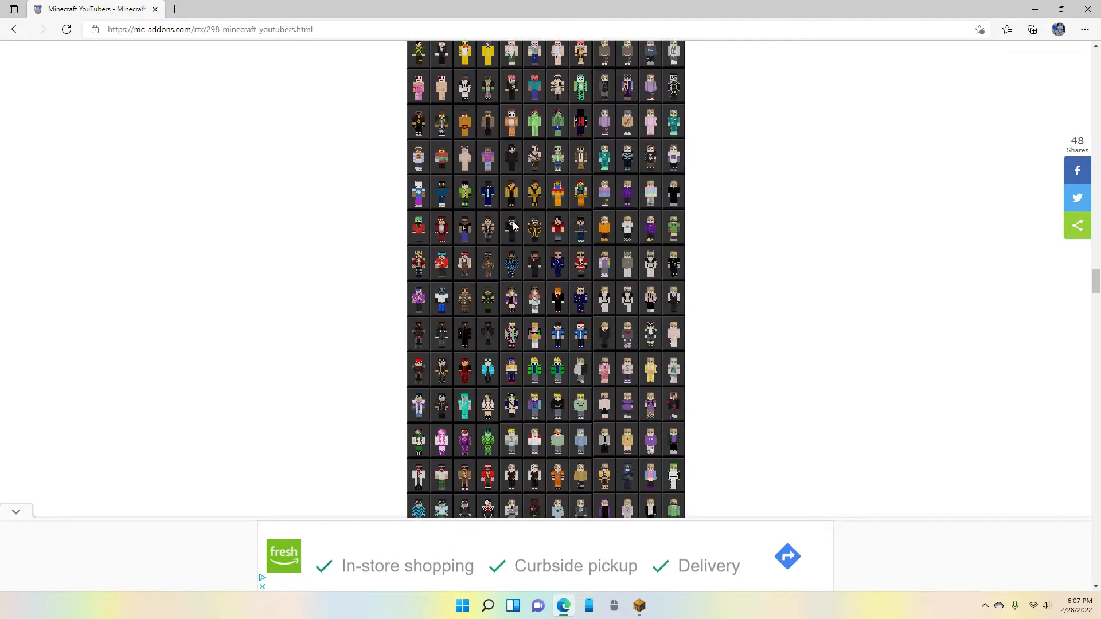
scroll(down, 3)
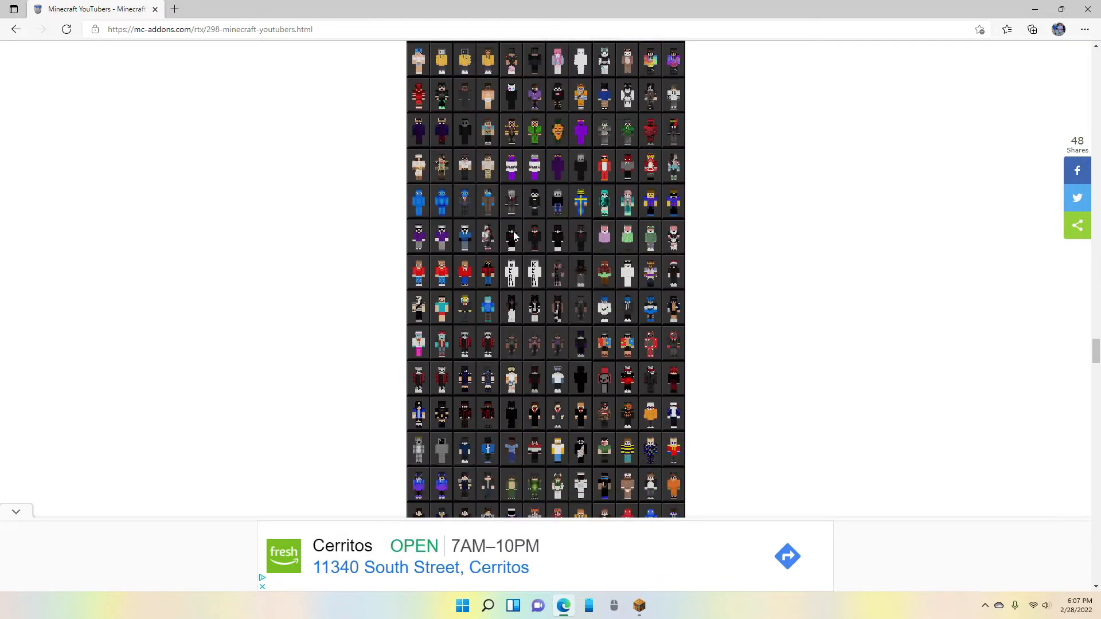
scroll(down, 3)
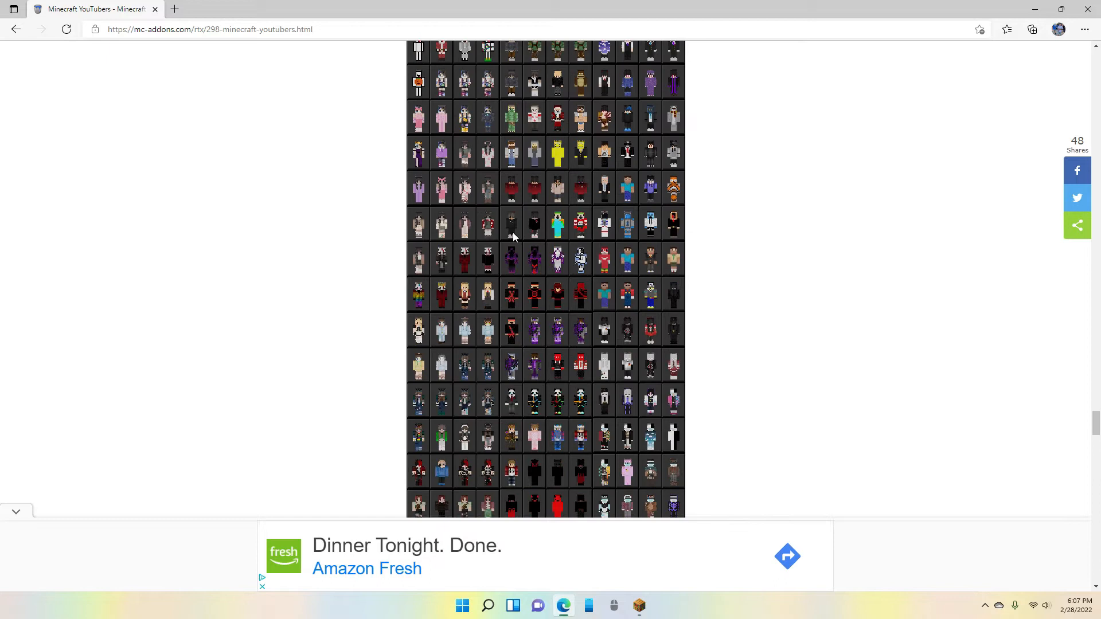
scroll(down, 3)
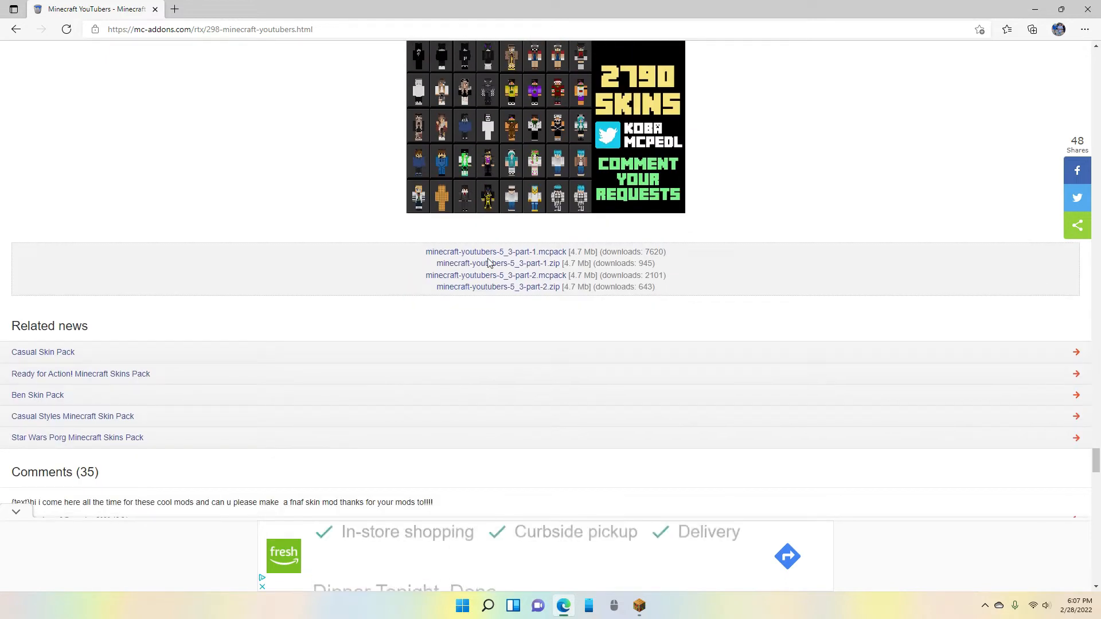
mouse_move(520, 279)
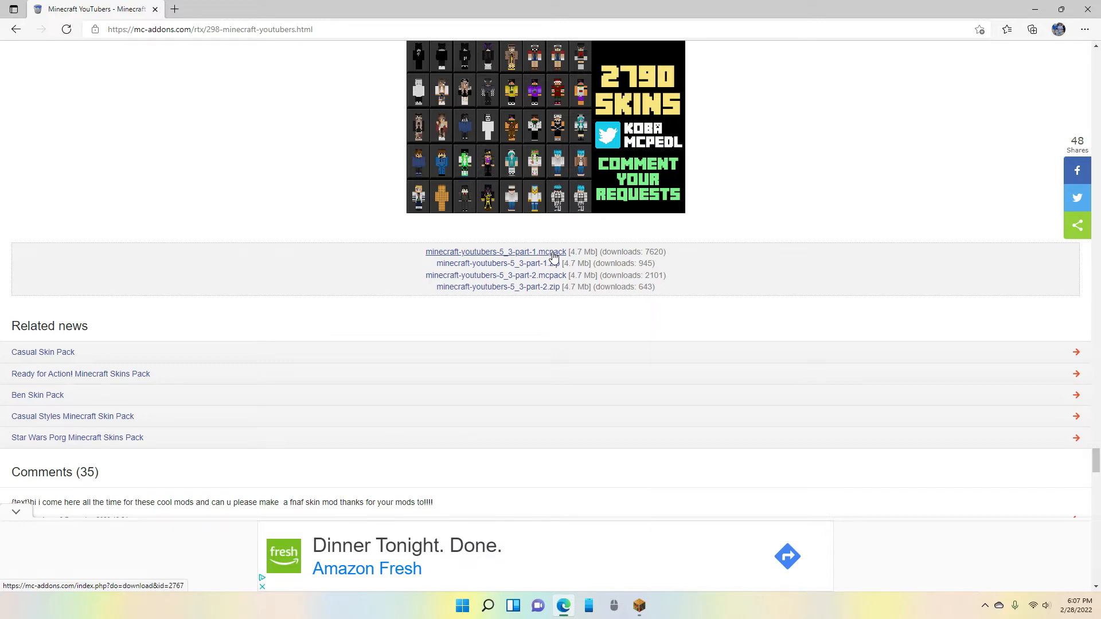
Step: Download minecraft-youtubers-5_3-part-1.mcpack and open a new blank tab
click(495, 252)
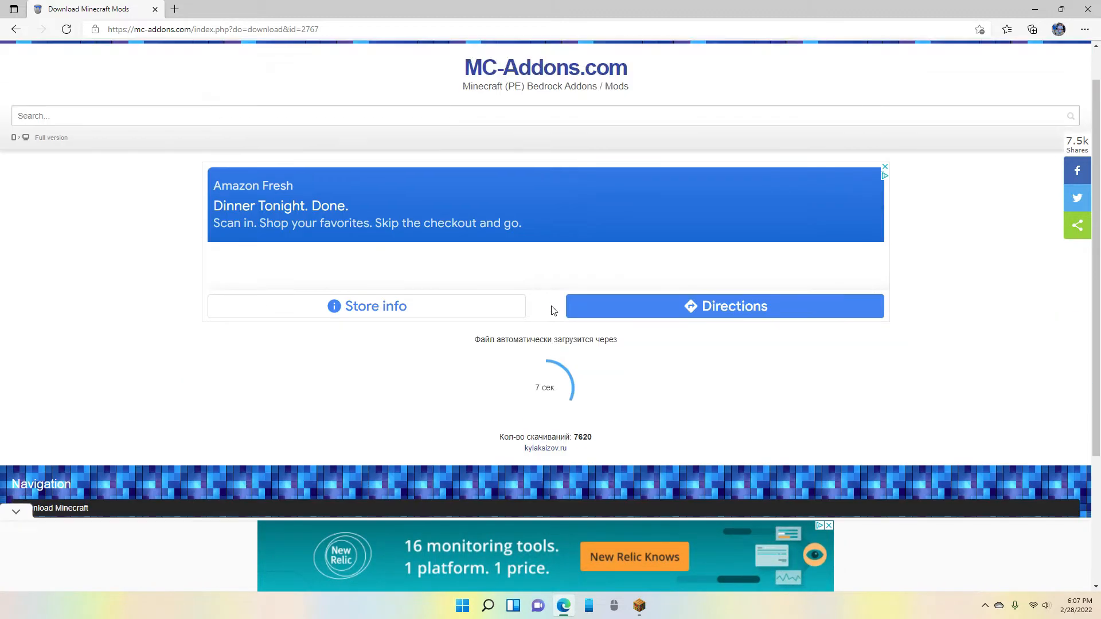
scroll(down, 3)
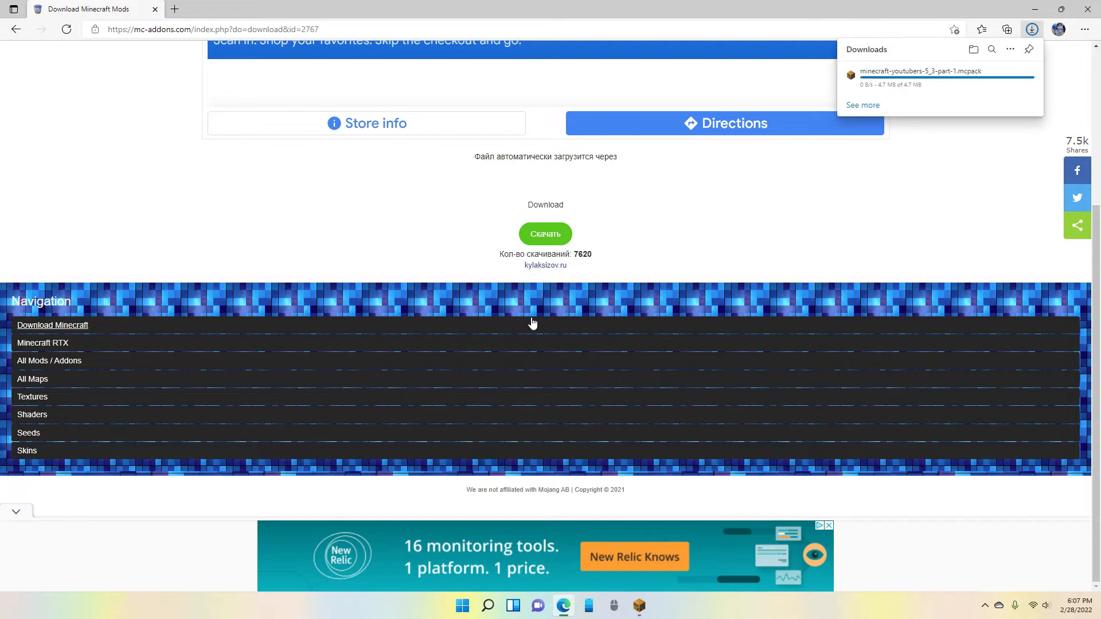
mouse_move(546, 186)
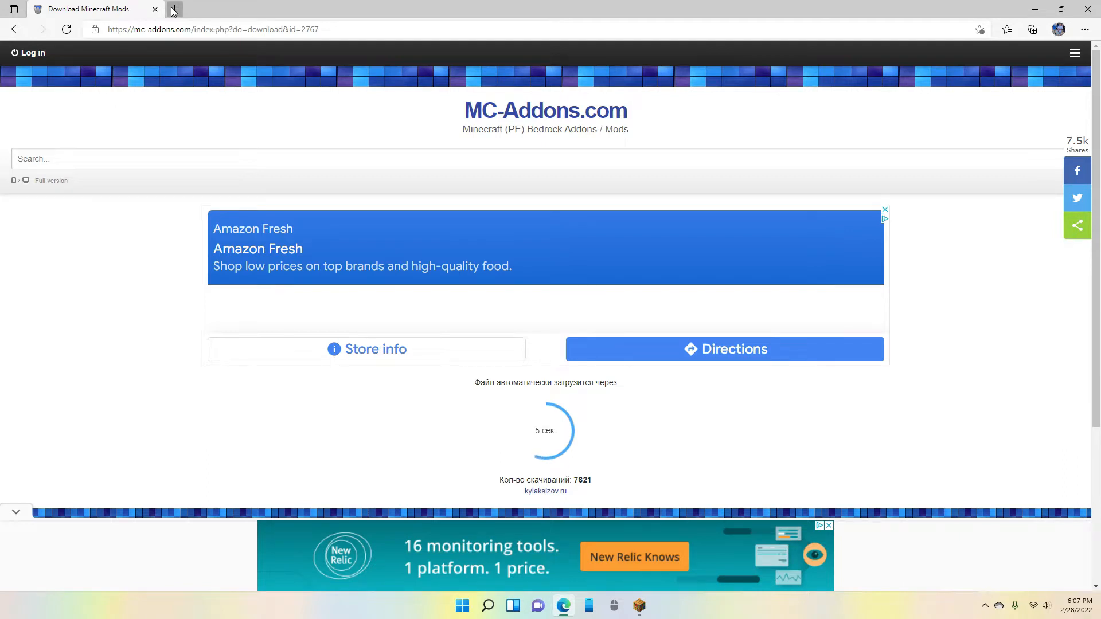
click(174, 9)
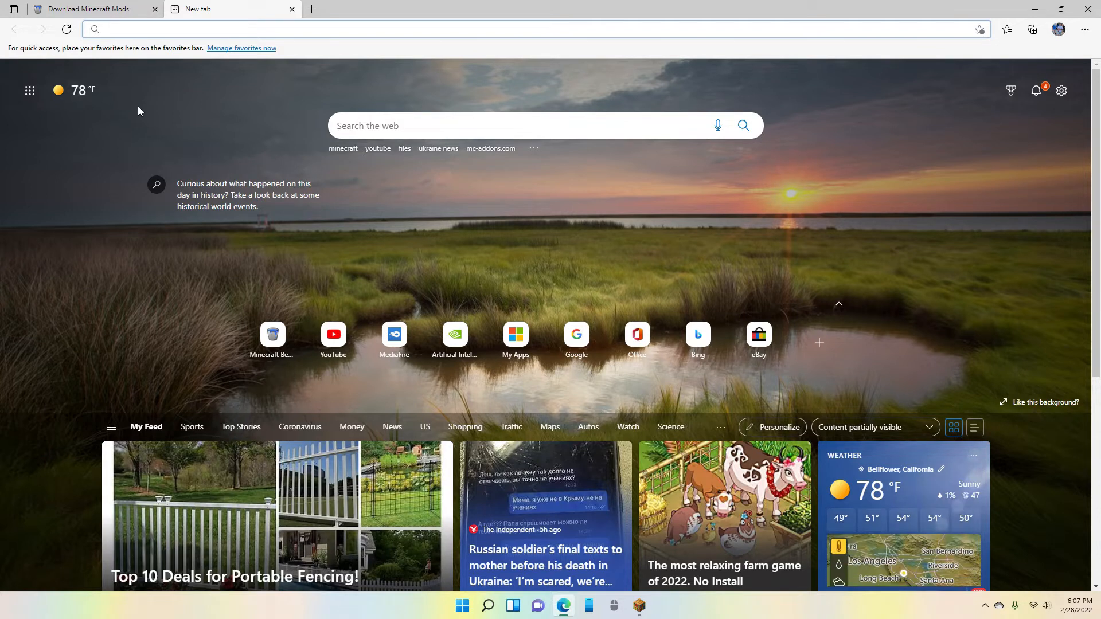
Step: Open the downloaded part-1 mcpack and switch to Minecraft to see the import
click(1032, 30)
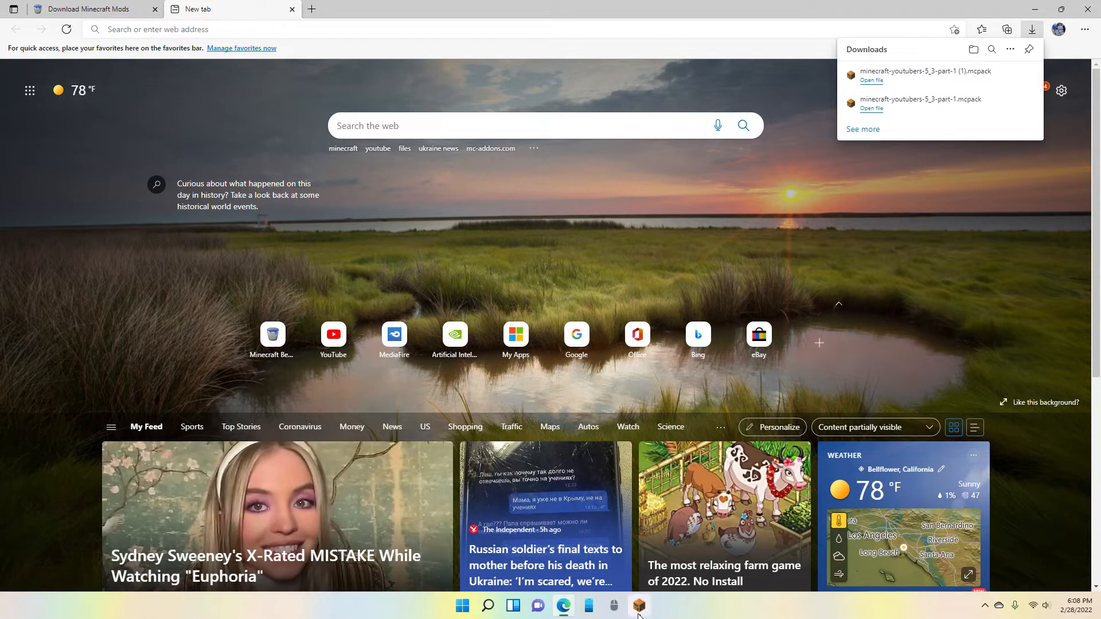
click(637, 605)
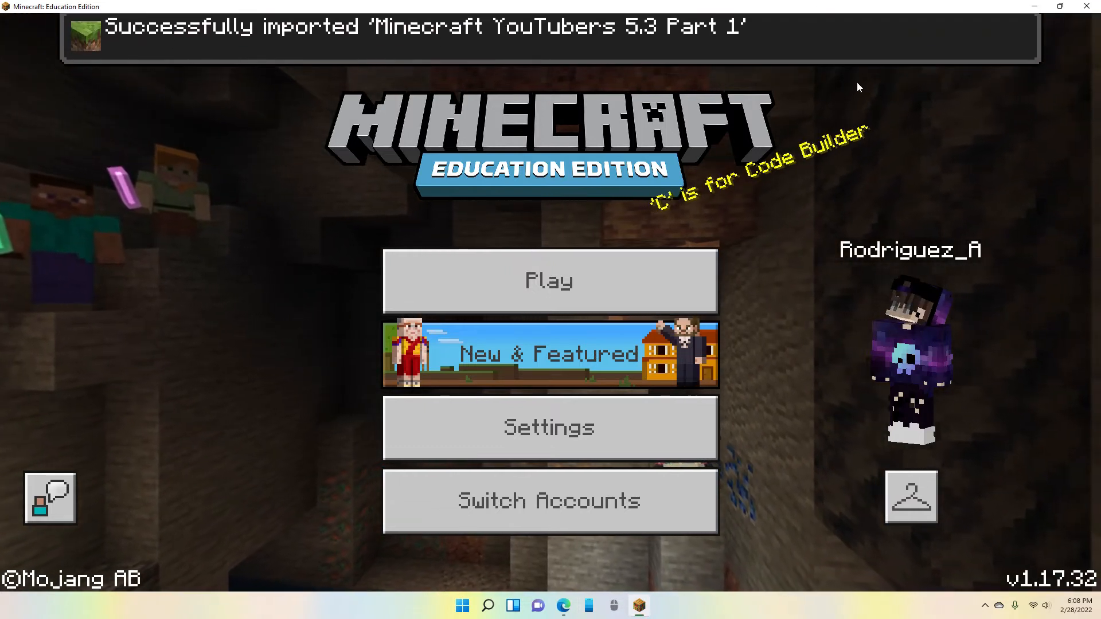
Step: Scroll through the Choose Skin list of available skin packs
click(910, 496)
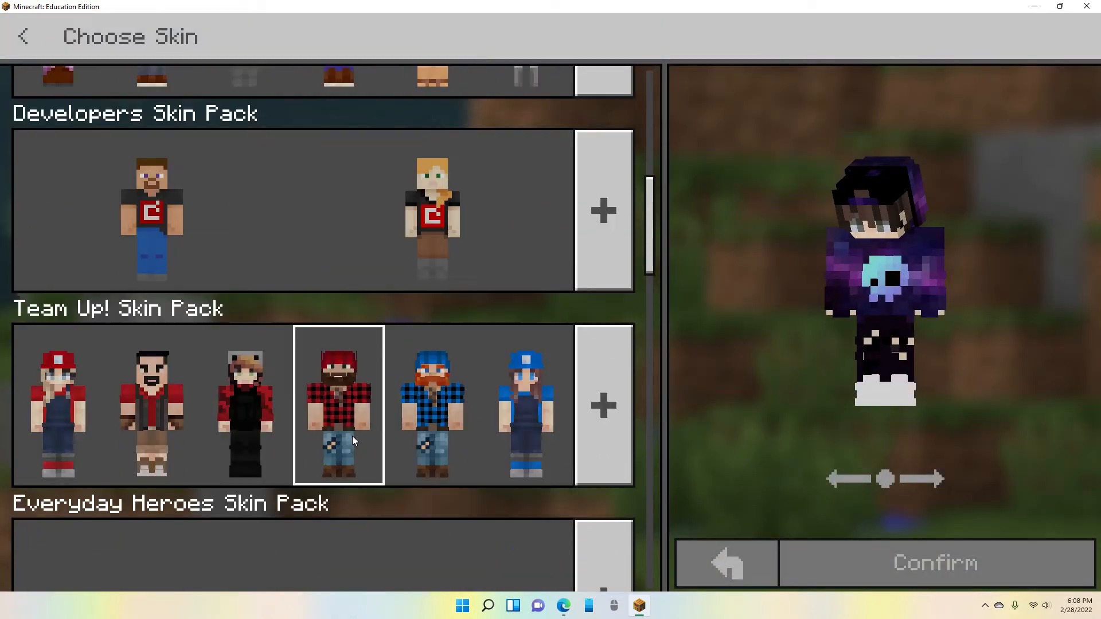
scroll(down, 3)
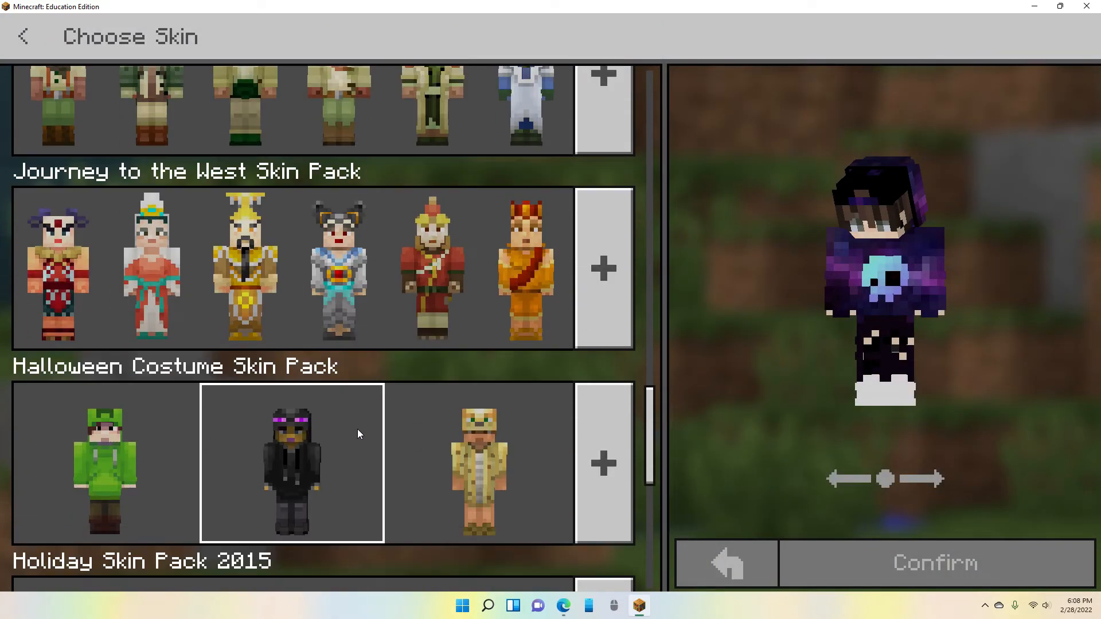
scroll(down, 3)
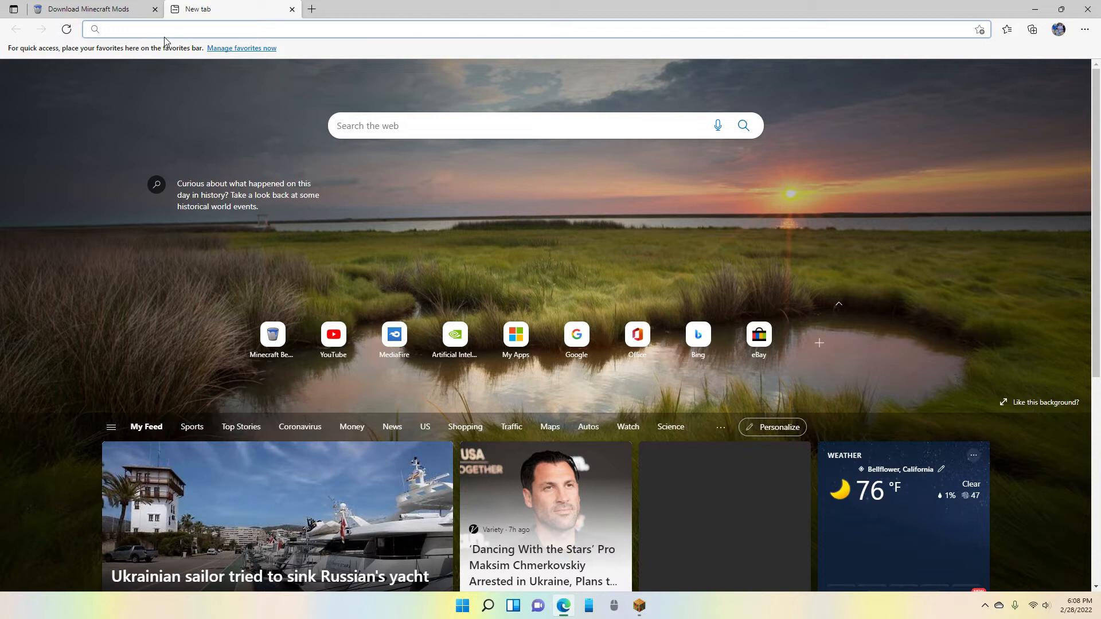
Step: Run a Bing search for "files" from the address bar
text(lfi)
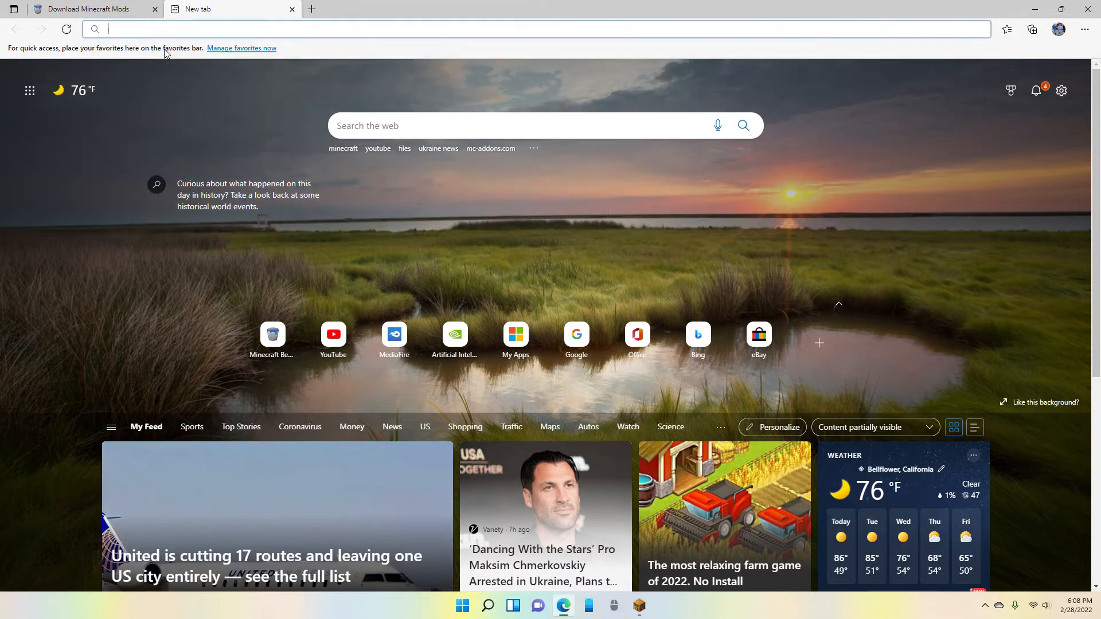
text(fli)
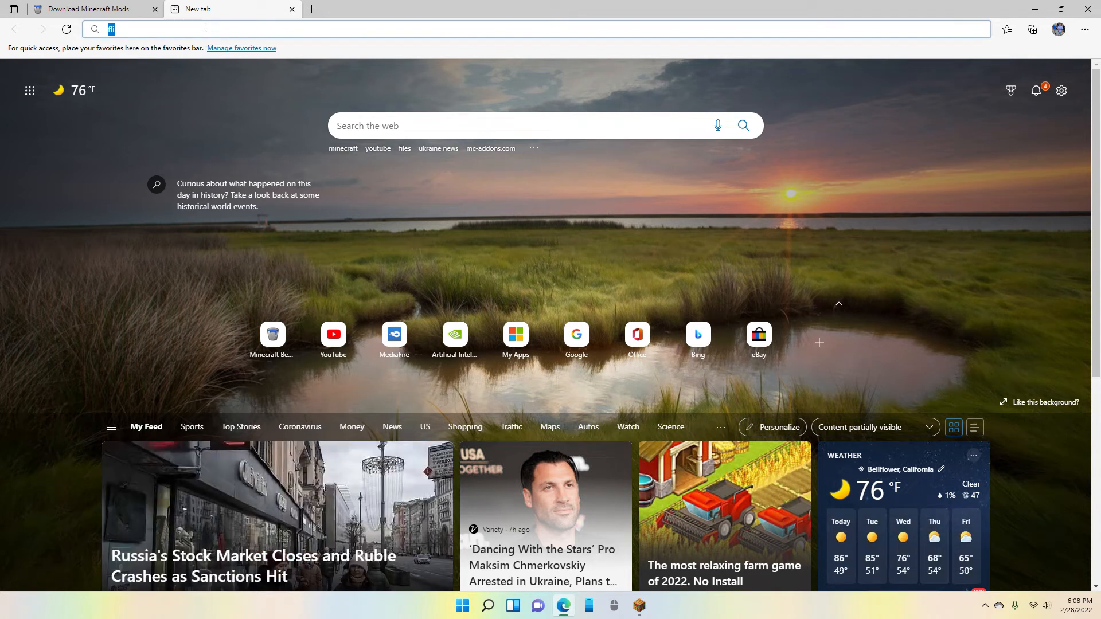
text(fli)
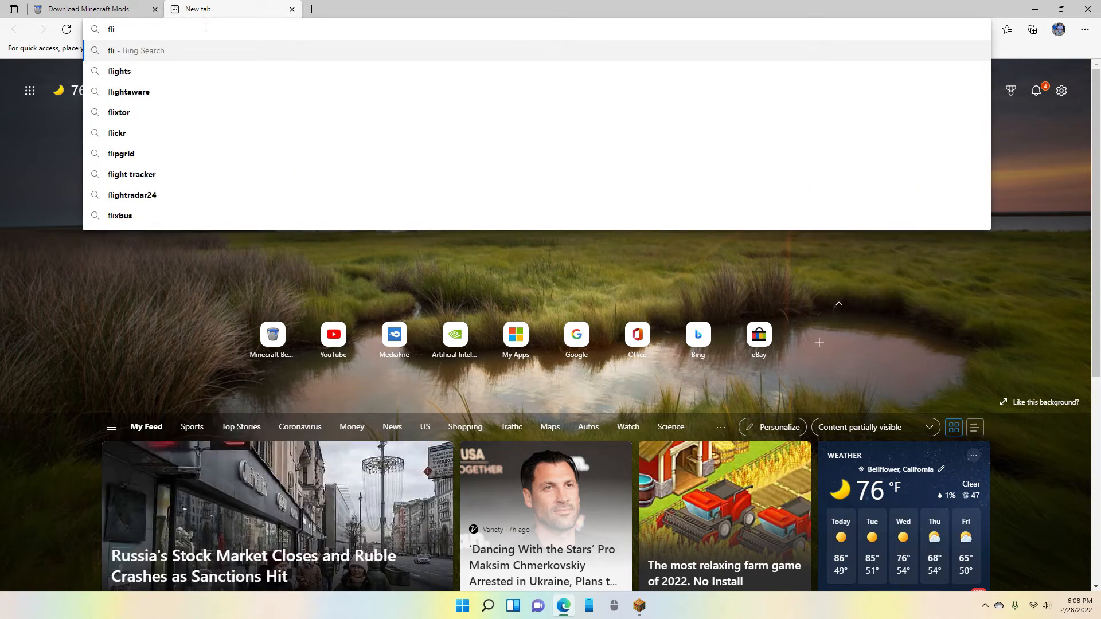
text(files)
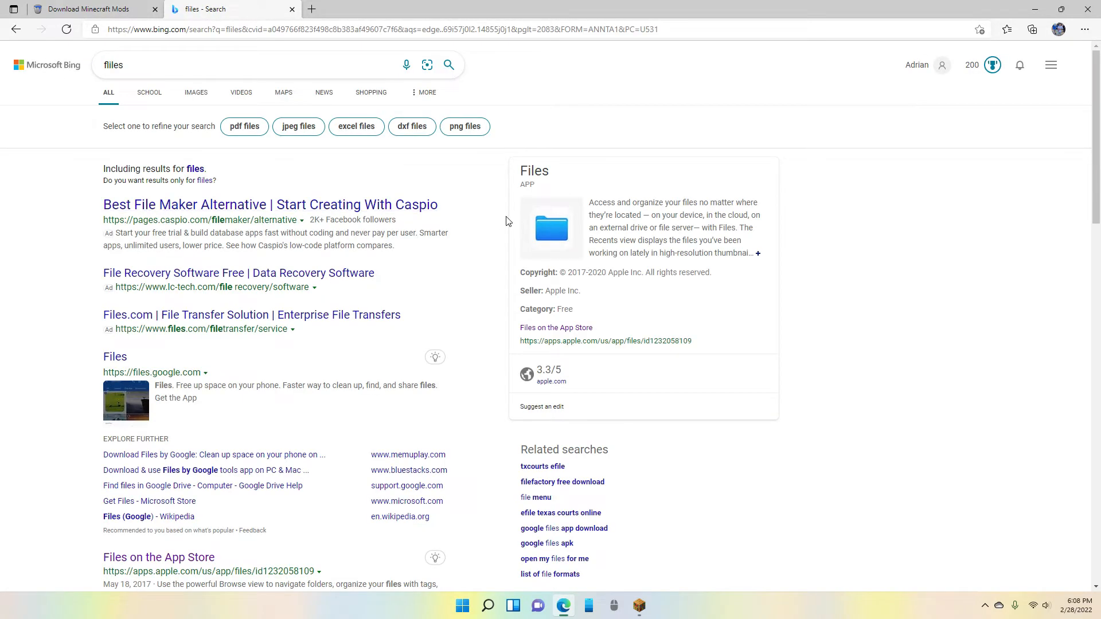
Step: Open the Files app's App Store result page, then a new blank tab
click(556, 328)
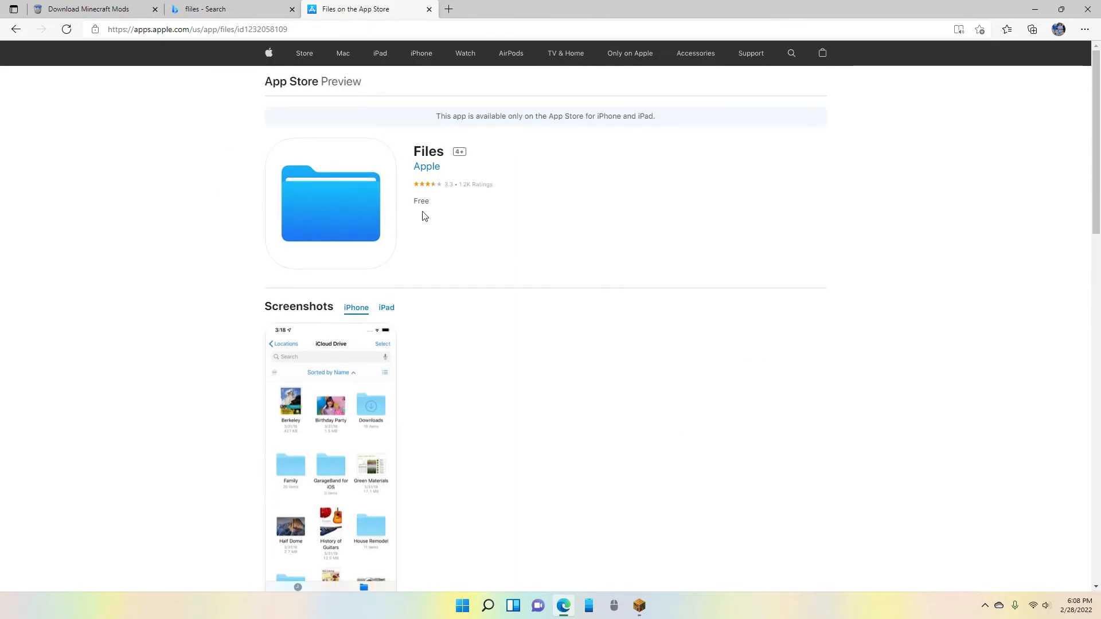
mouse_move(372, 414)
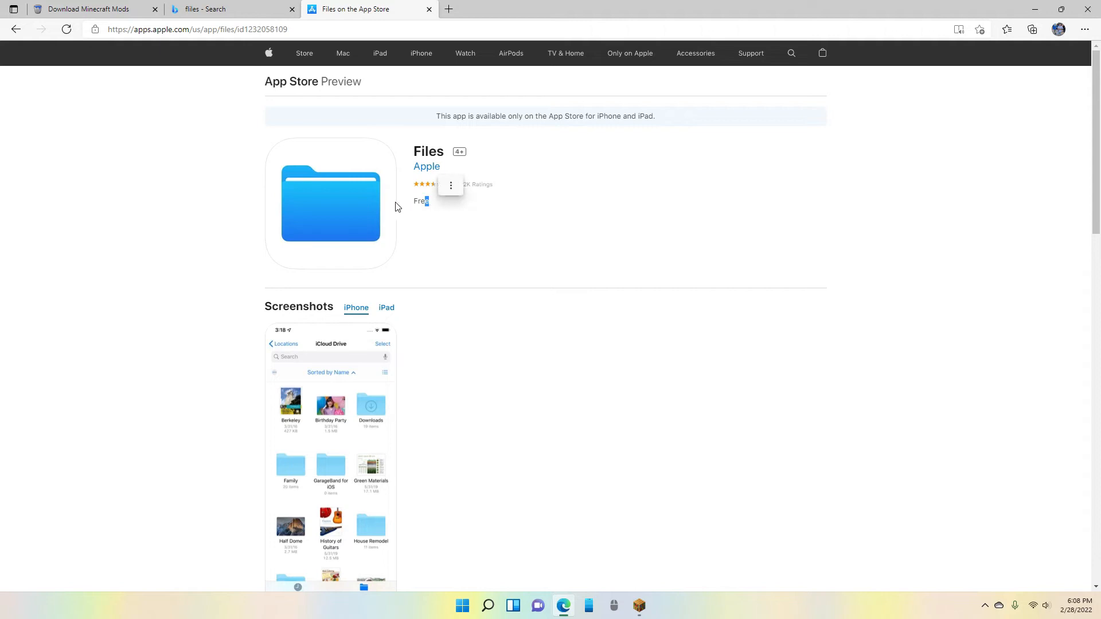
right_click(340, 191)
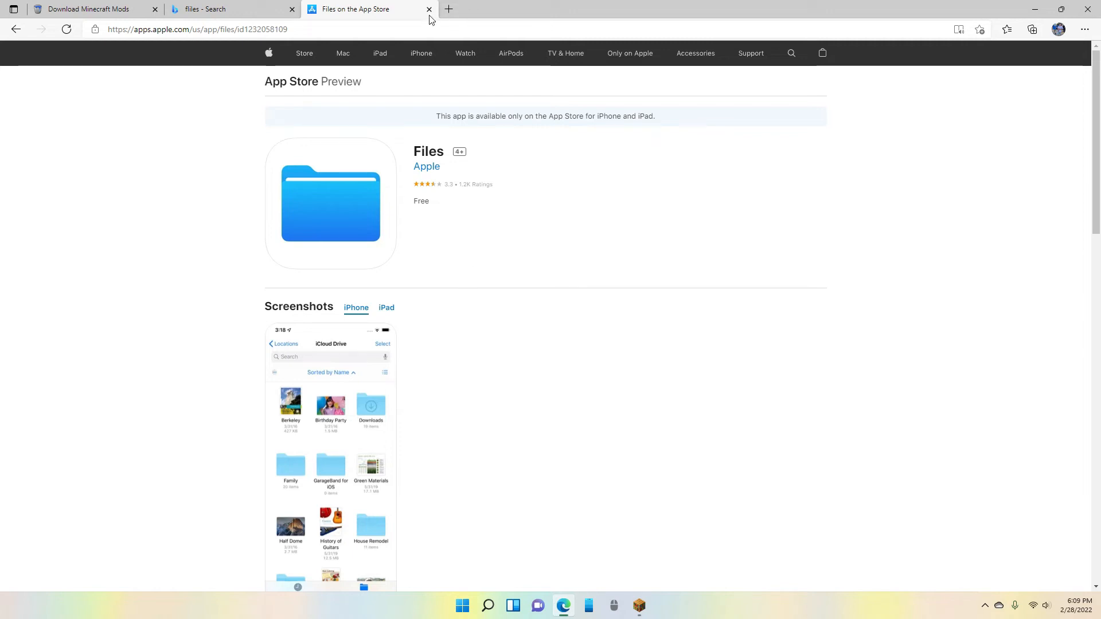
mouse_move(447, 104)
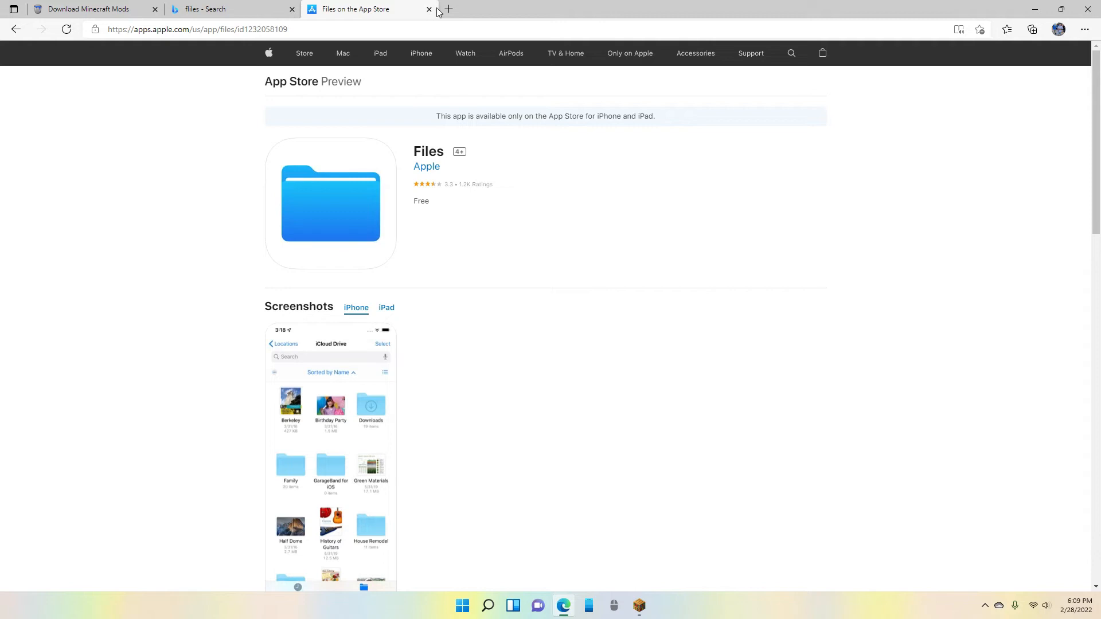
click(451, 9)
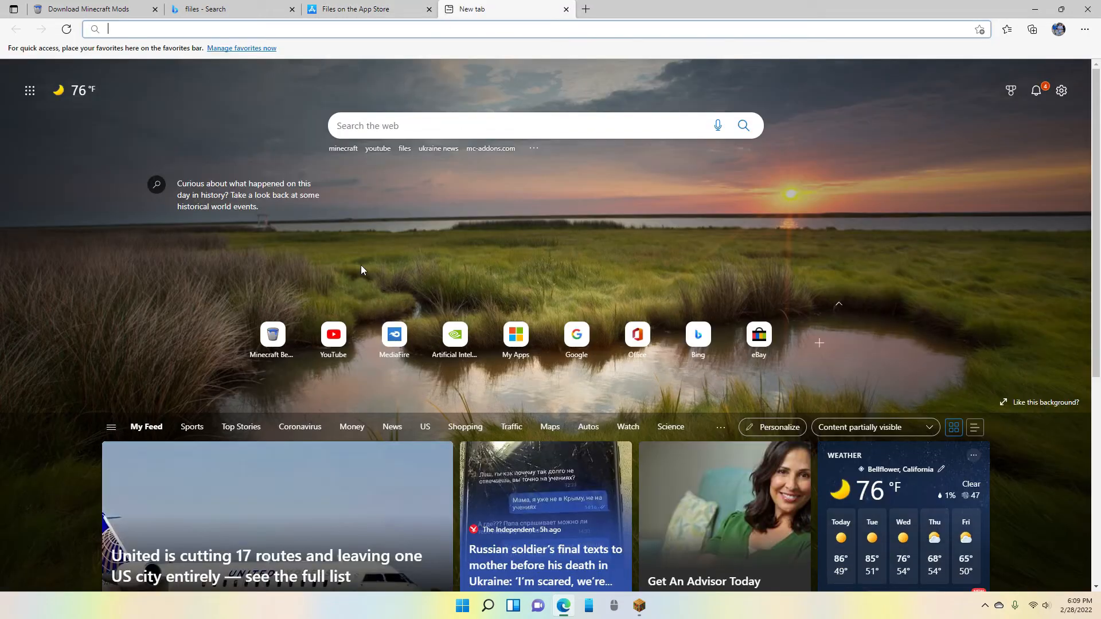
mouse_move(602, 3)
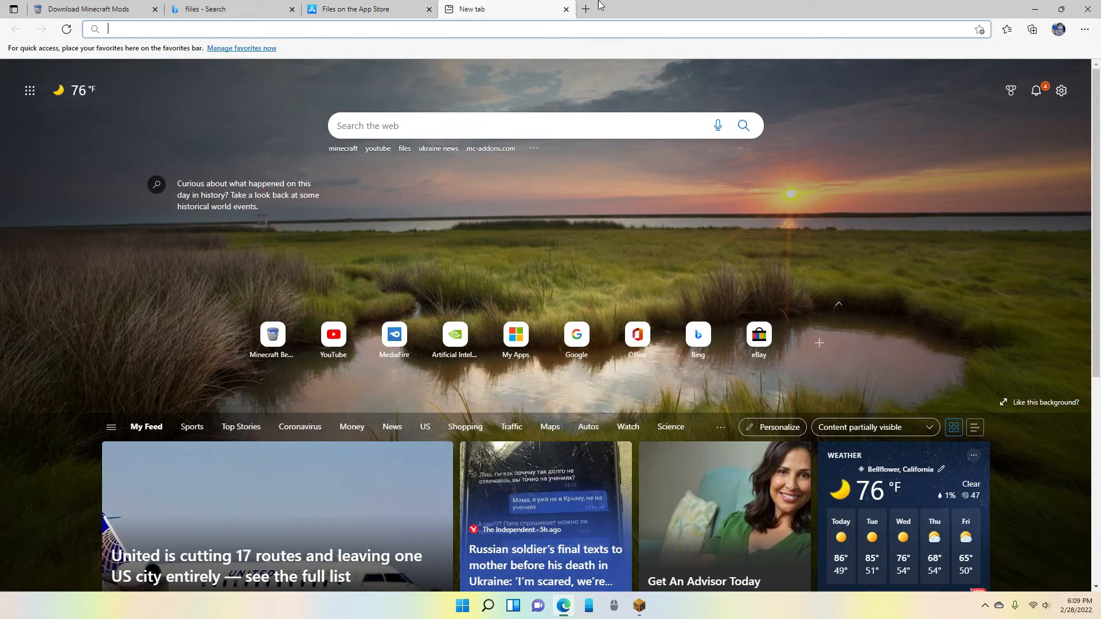